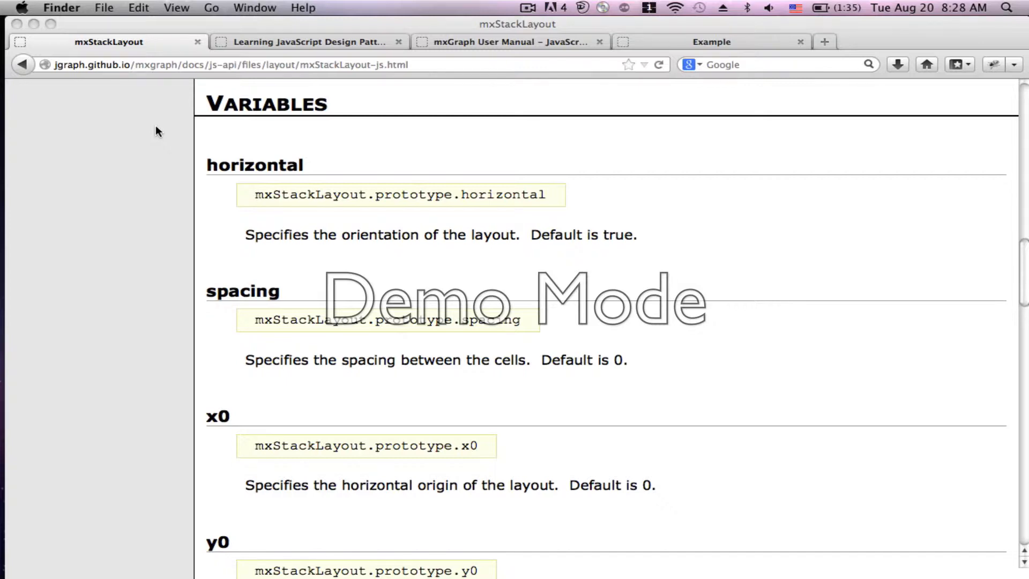
pyautogui.moveTo(377, 153)
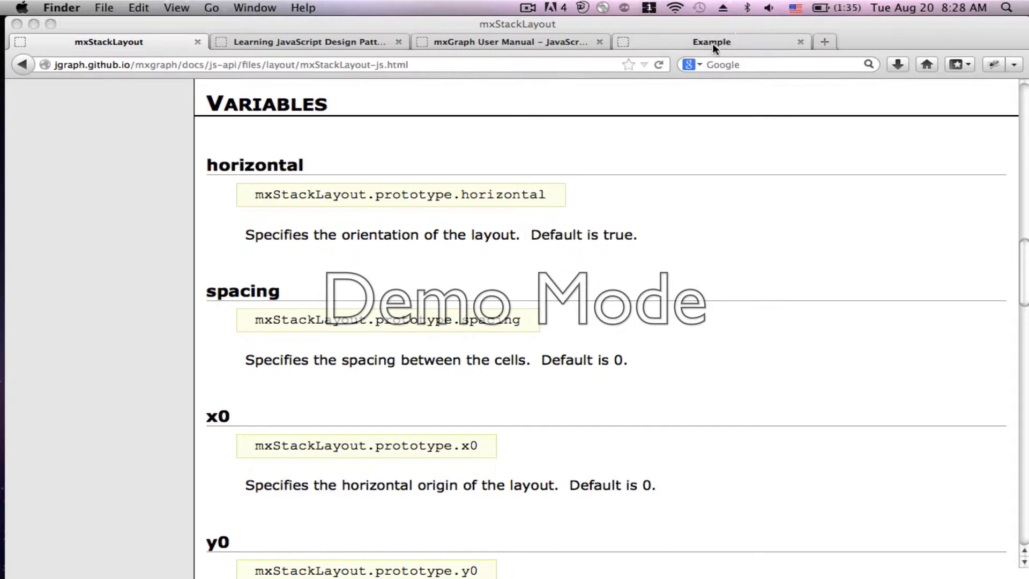
# Step: Bring up the local Example2 dog show page with its breed photos, times and owners
pyautogui.click(712, 42)
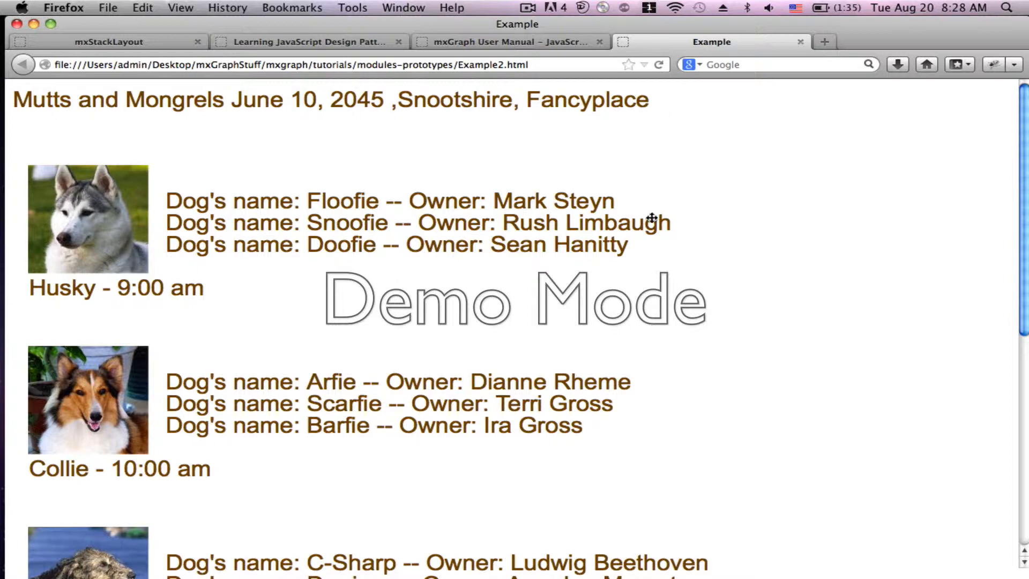
pyautogui.scroll(-3)
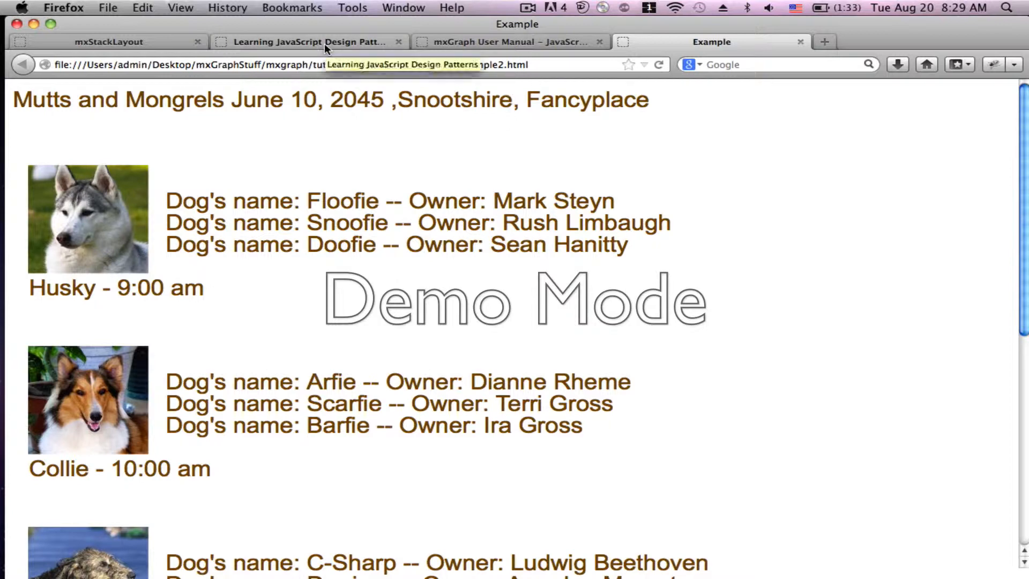
# Step: Go back to the mxStackLayout docs and jump from the Summary to the spacing variable's entry
pyautogui.click(108, 42)
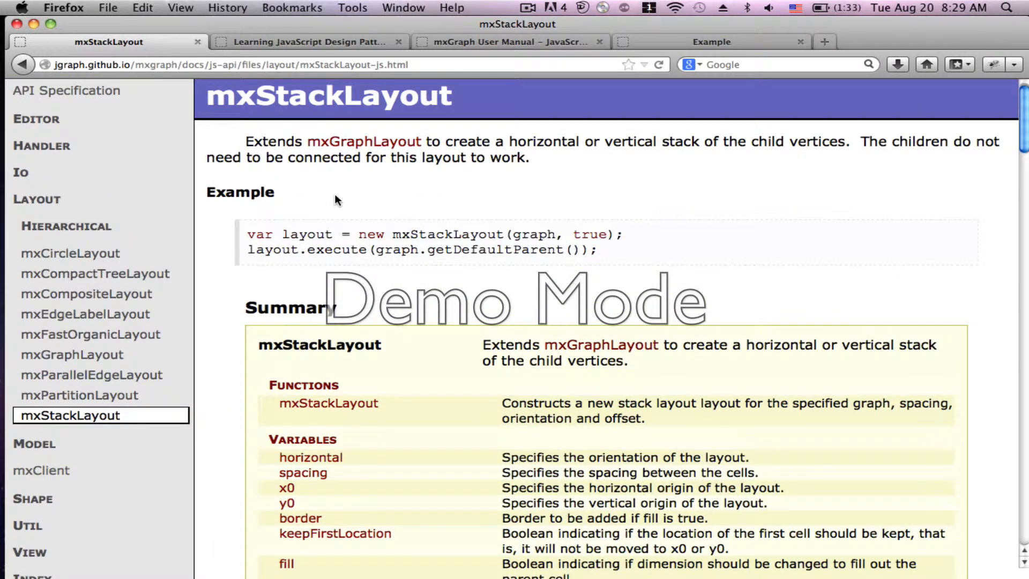
pyautogui.scroll(-3)
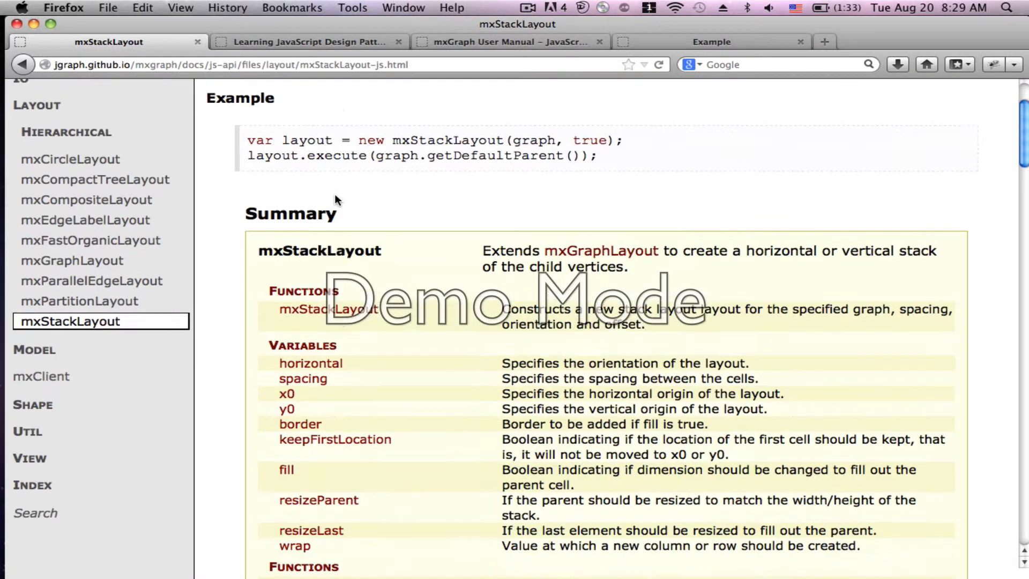
pyautogui.scroll(-3)
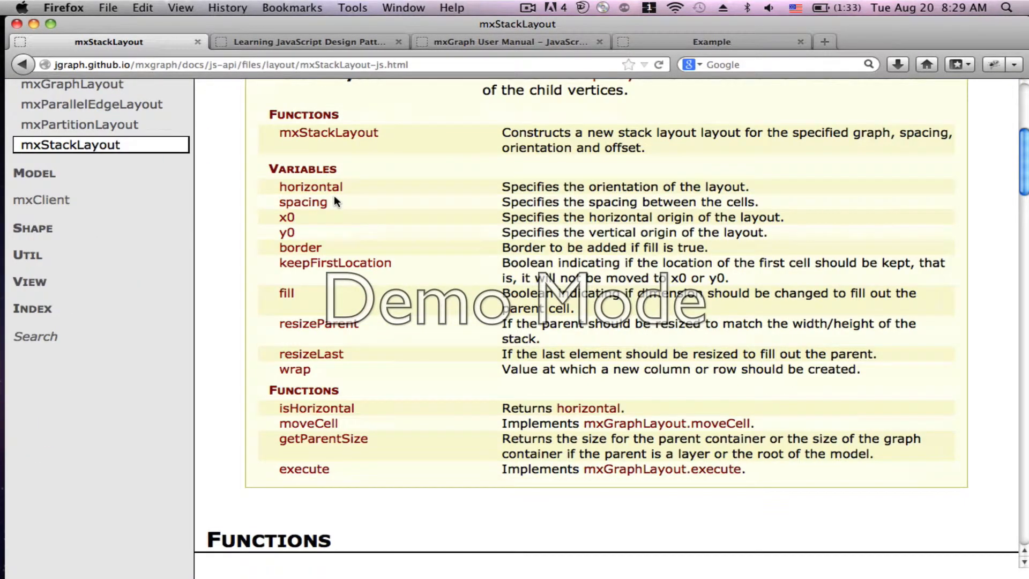
pyautogui.moveTo(332, 199)
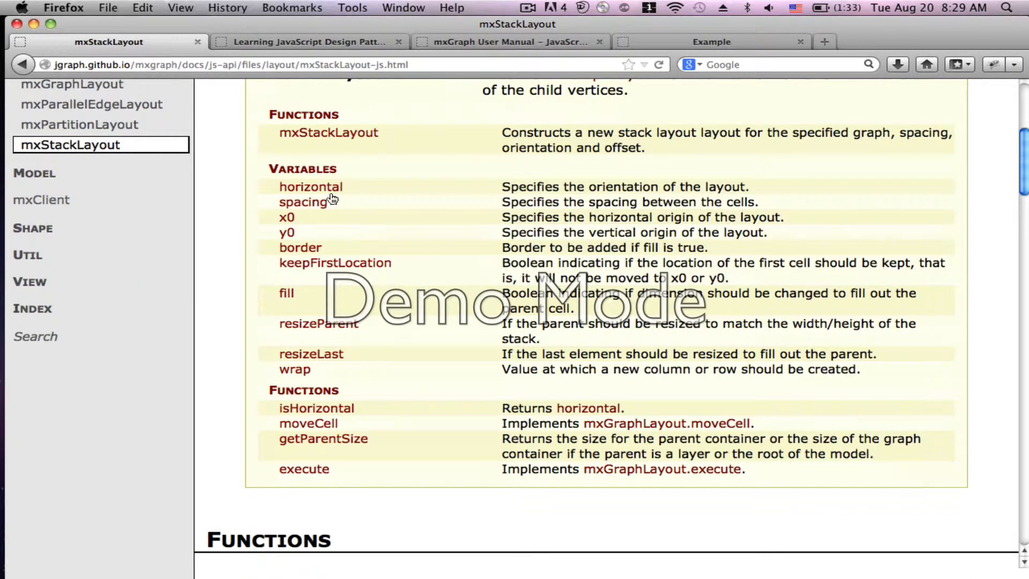
pyautogui.moveTo(303, 202)
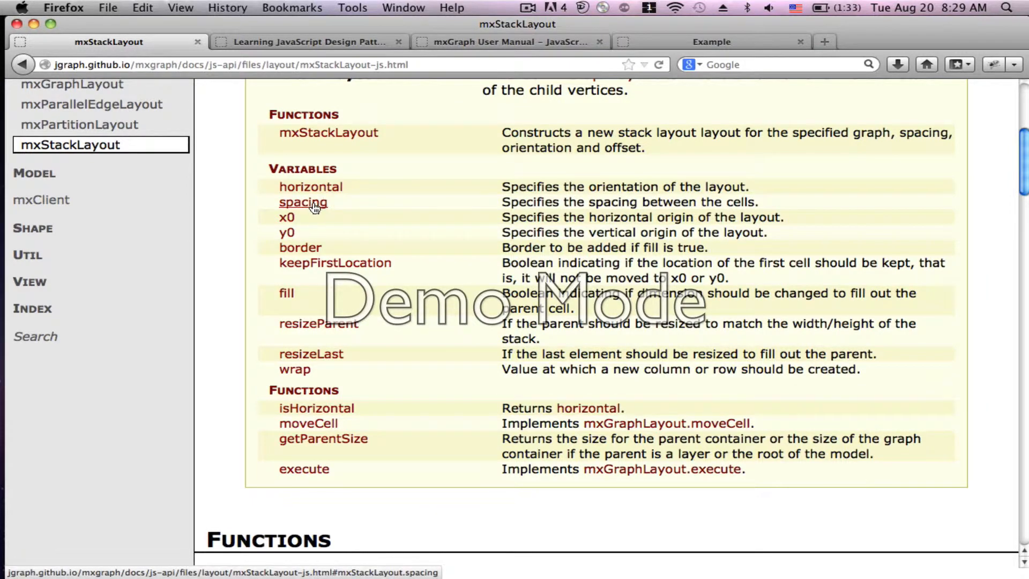
pyautogui.click(304, 203)
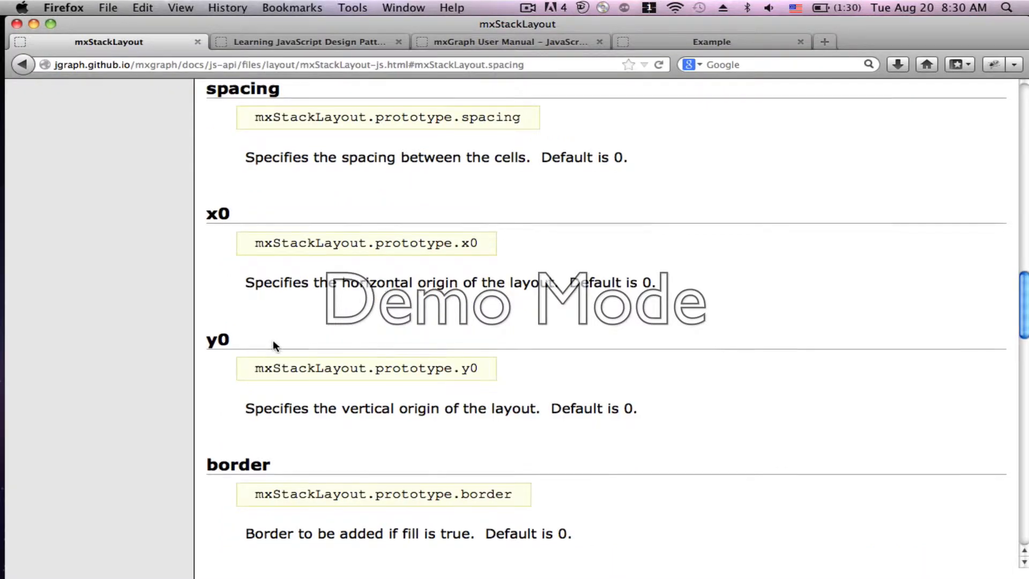
# Step: Scroll the mxStackLayout docs down to the moveCell, getParentSize and execute functions
pyautogui.scroll(-3)
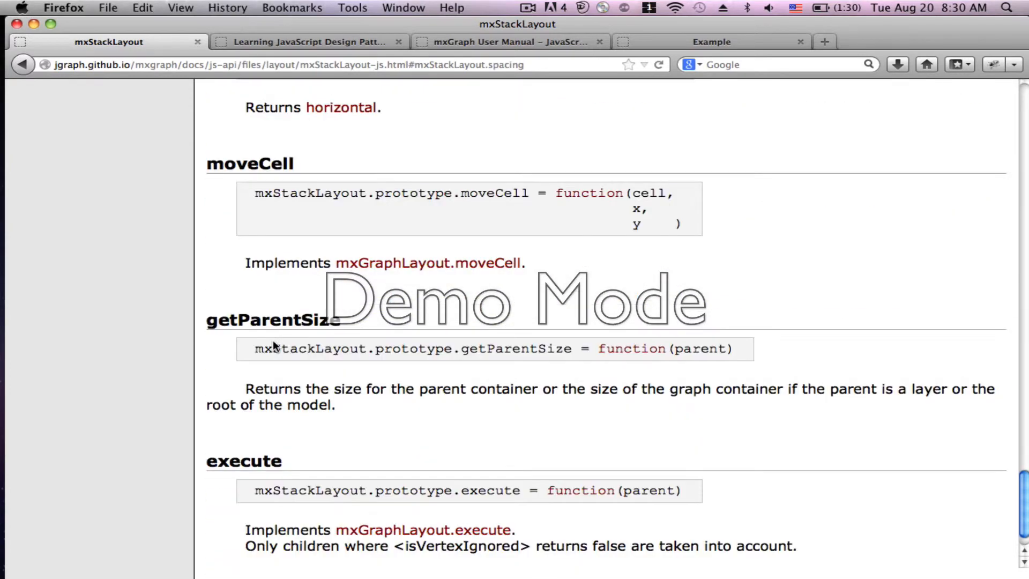
pyautogui.scroll(-3)
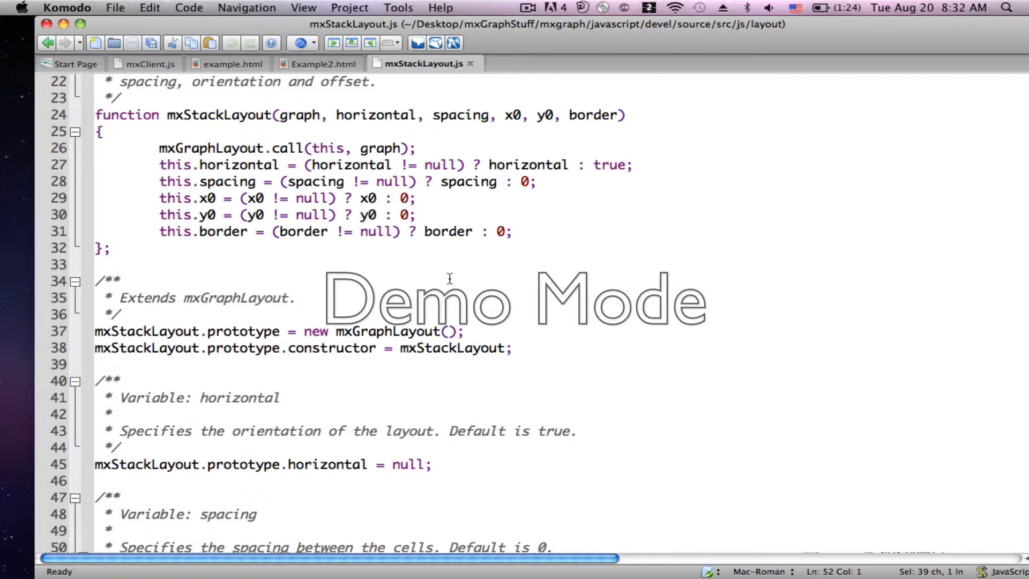
pyautogui.moveTo(243, 184)
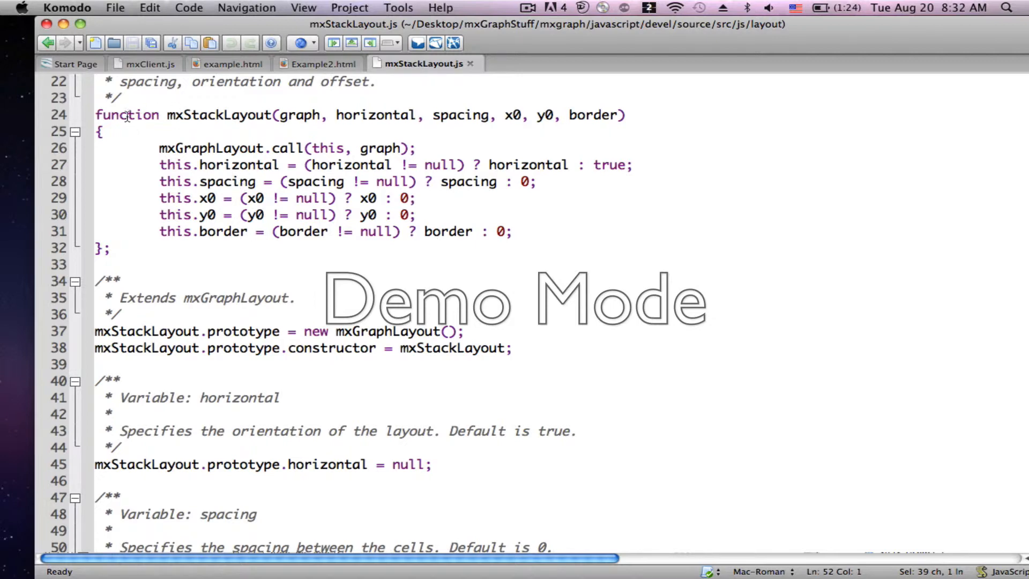
pyautogui.moveTo(171, 121)
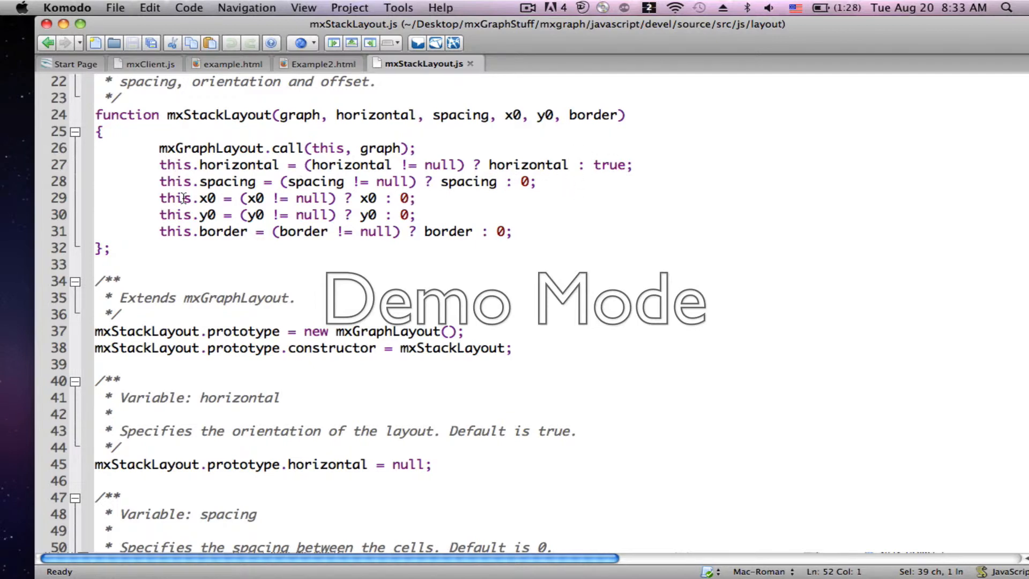
pyautogui.moveTo(494, 166)
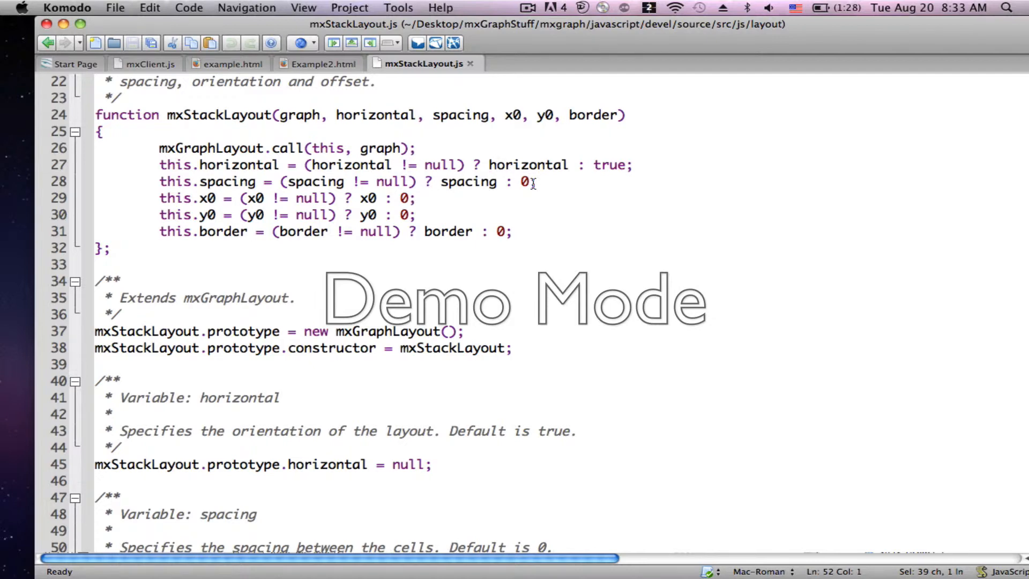
# Step: Scroll mxStackLayout.js to the prototype variables where spacing and x0 are null
pyautogui.scroll(-3)
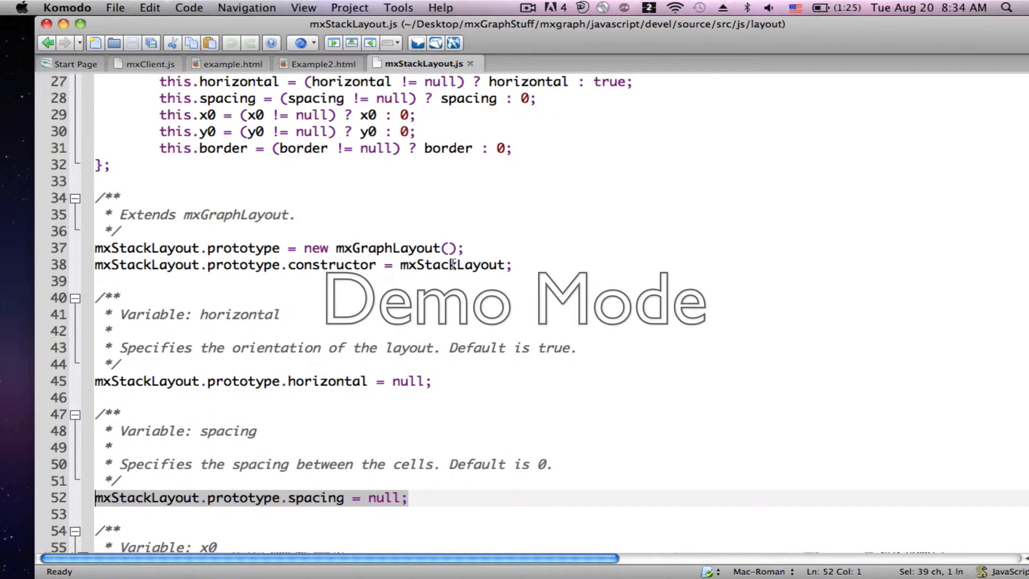
pyautogui.scroll(-3)
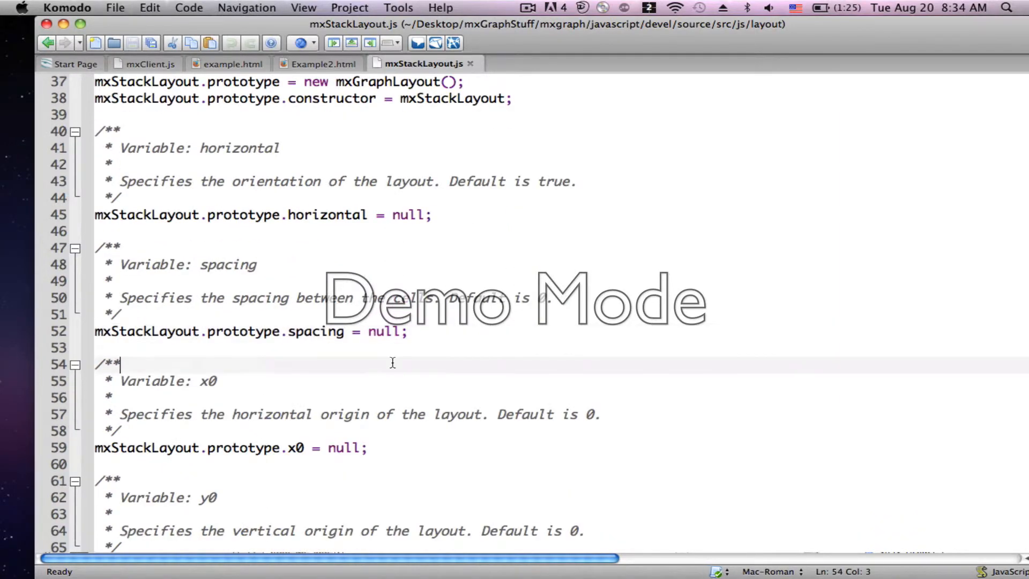
pyautogui.scroll(-3)
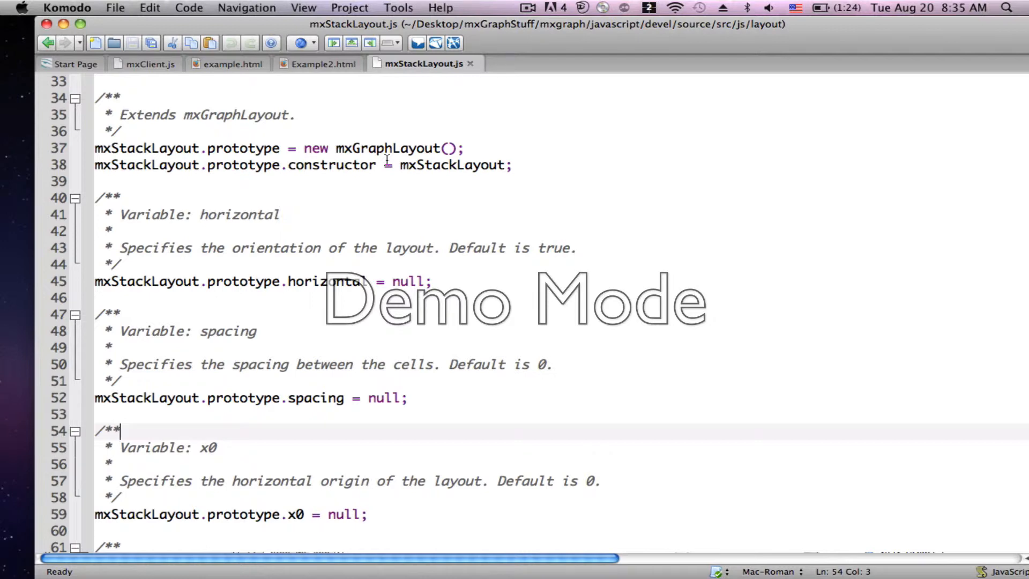
pyautogui.scroll(3)
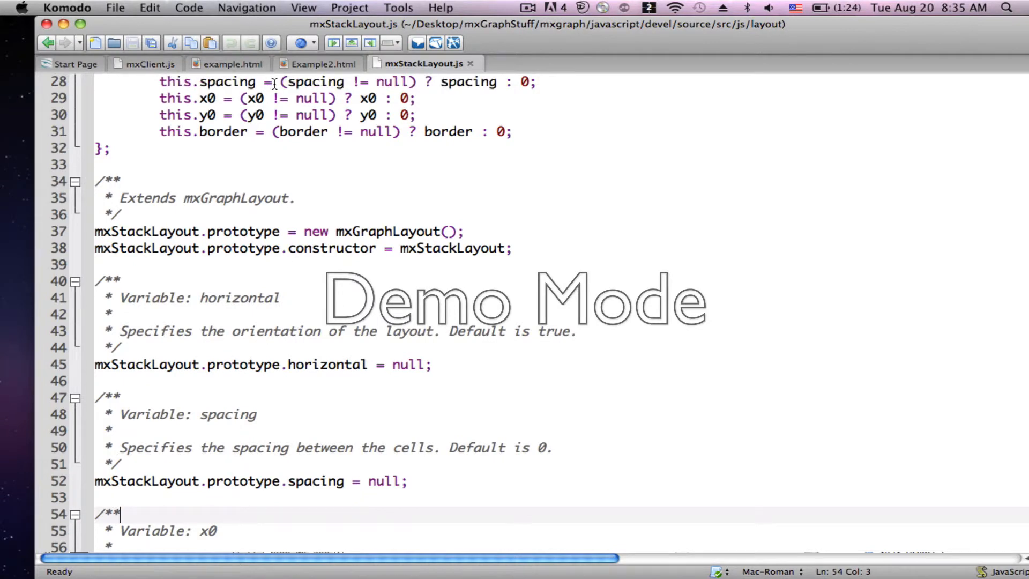
# Step: Switch to Example2.html and locate the first stack layout's layout.spacing = 100 line
pyautogui.click(323, 63)
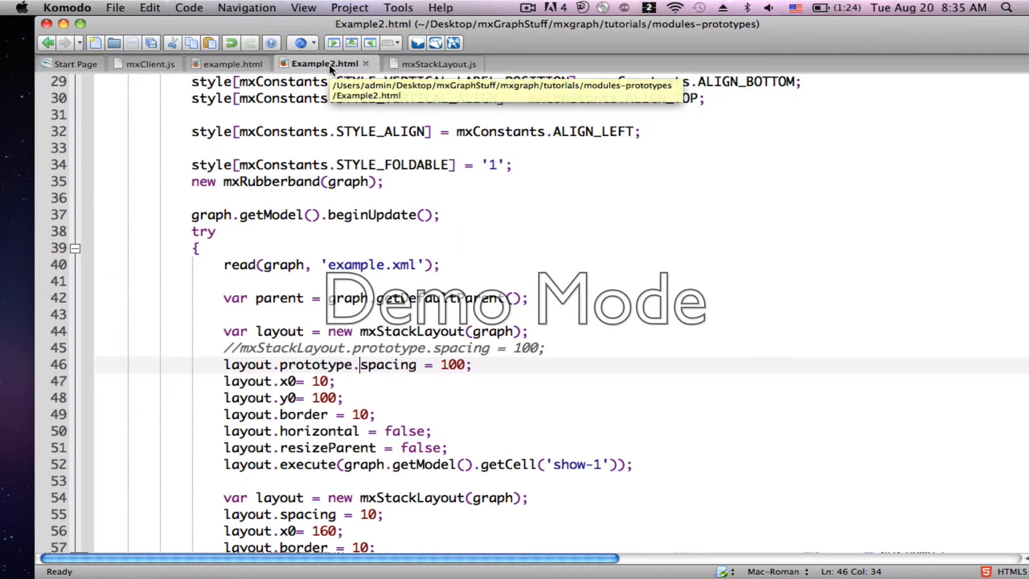
pyautogui.moveTo(421, 194)
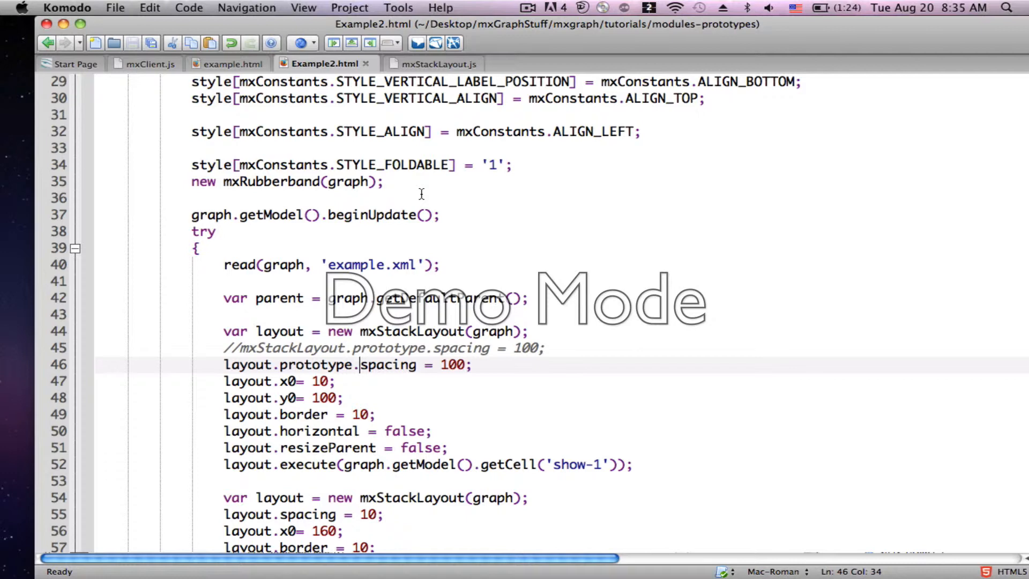
pyautogui.moveTo(335, 330)
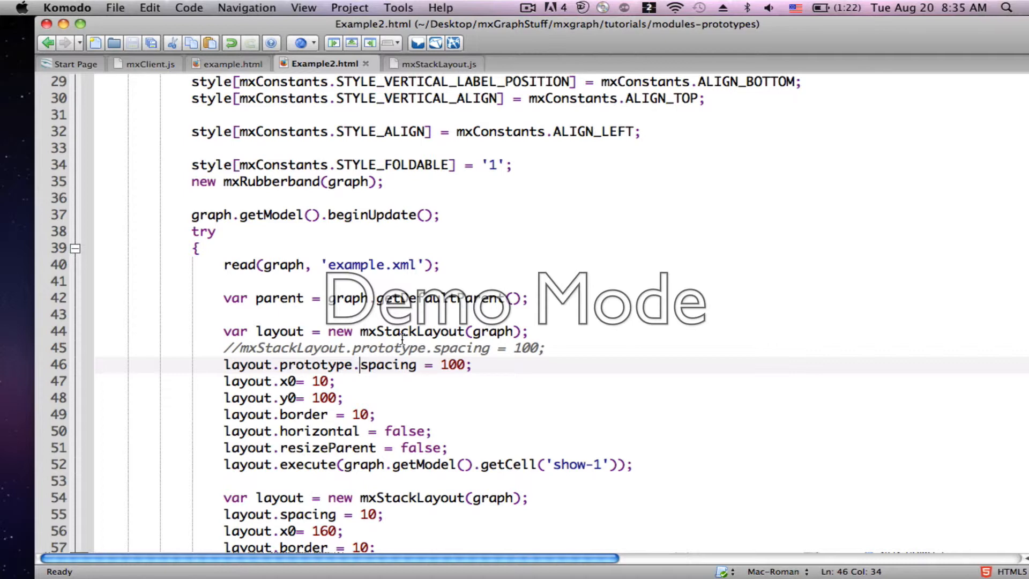
pyautogui.scroll(3)
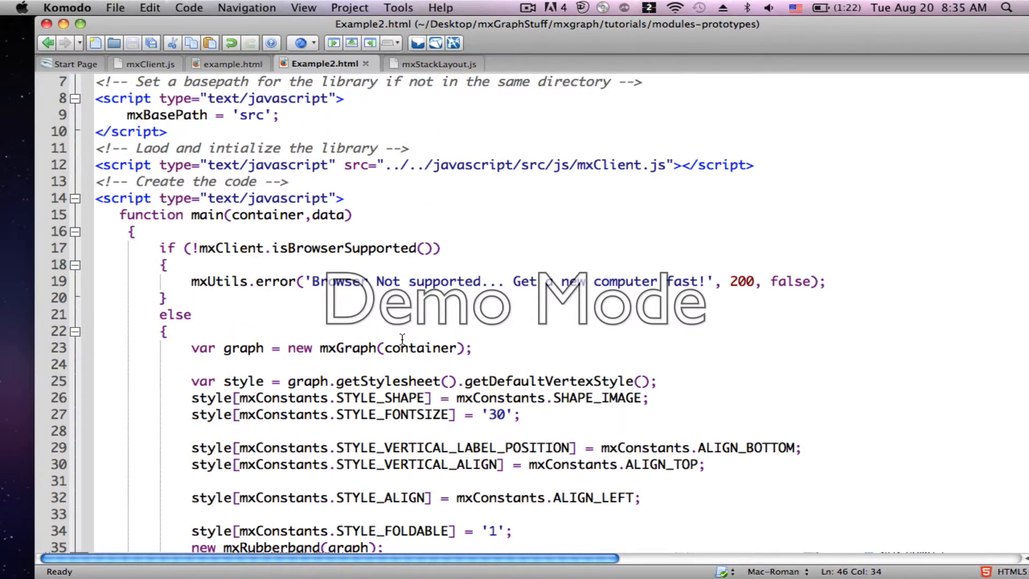
pyautogui.moveTo(417, 171)
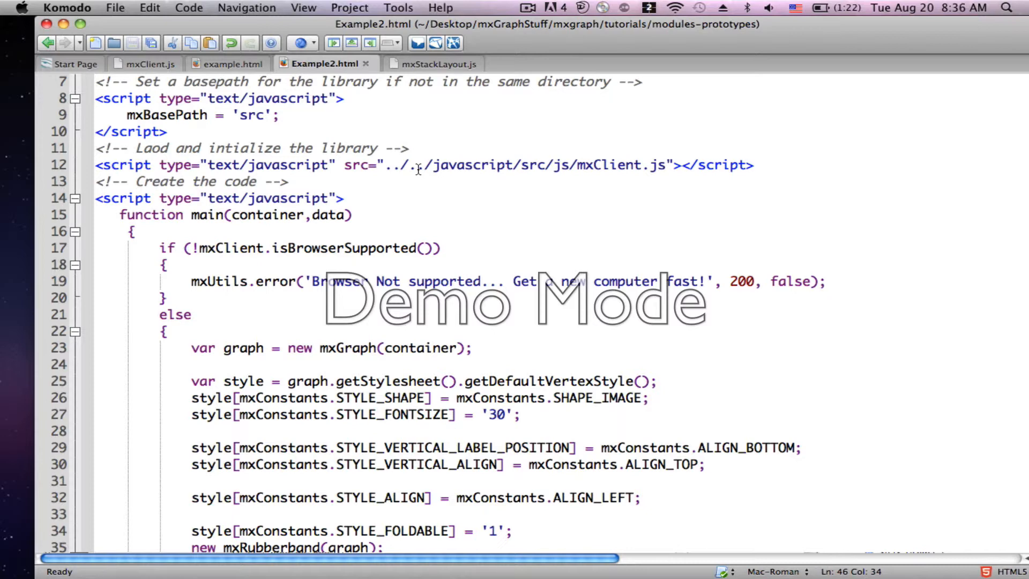
pyautogui.scroll(-3)
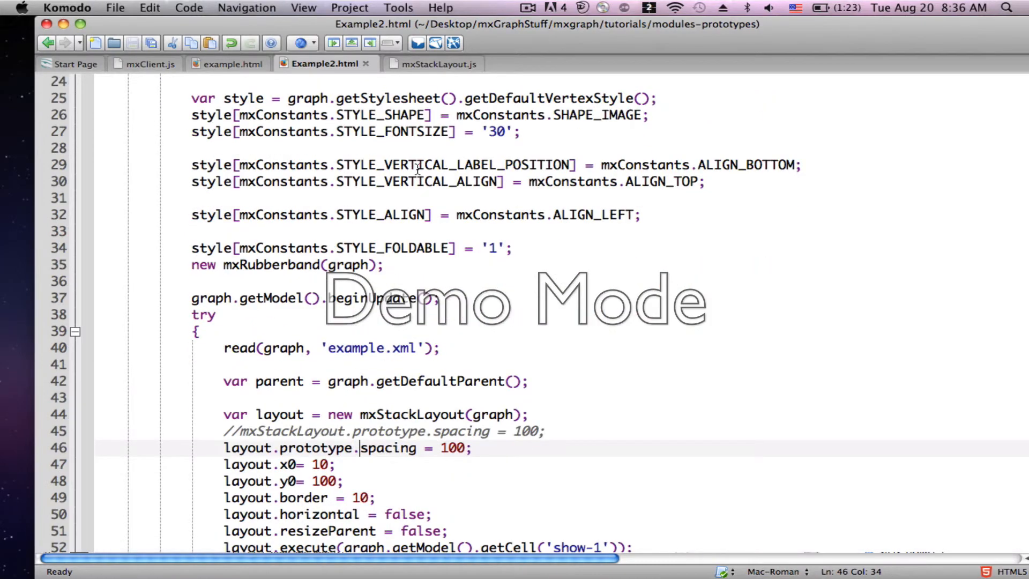
pyautogui.scroll(-3)
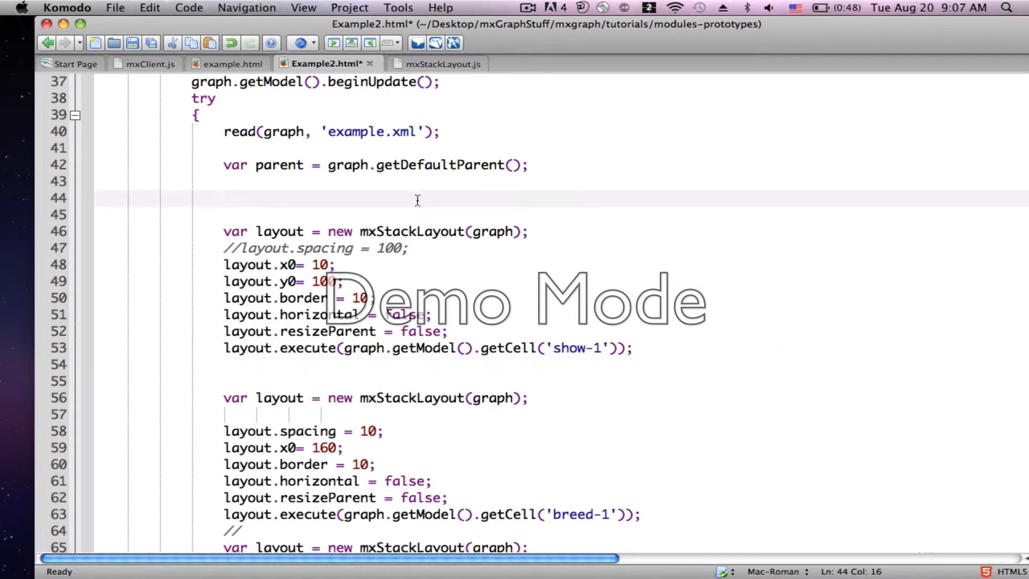
# Step: Write the line mxStackLayout.prototype.smile = 300; above the first stack layout
pyautogui.write('m')
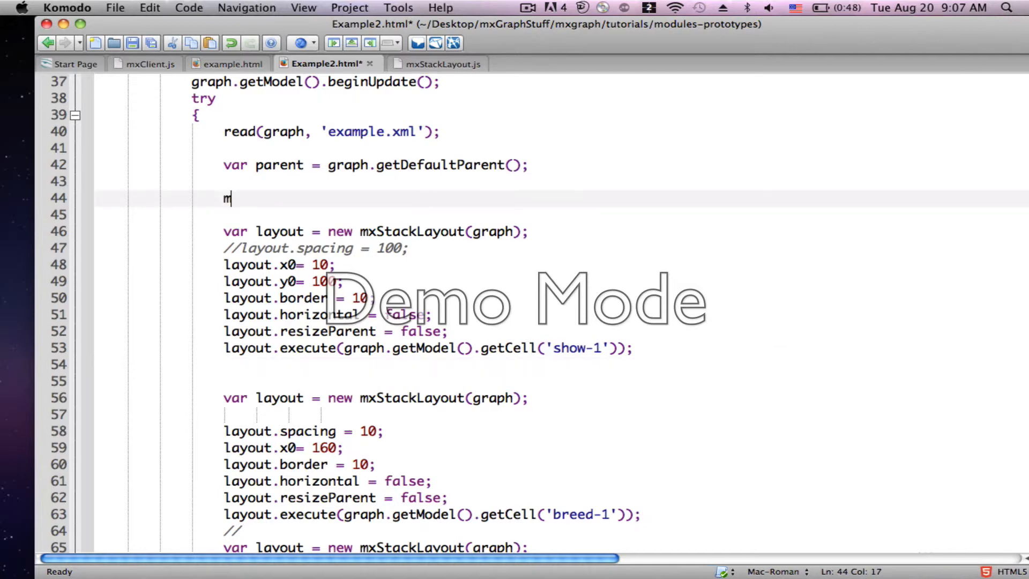
pyautogui.write('xStac')
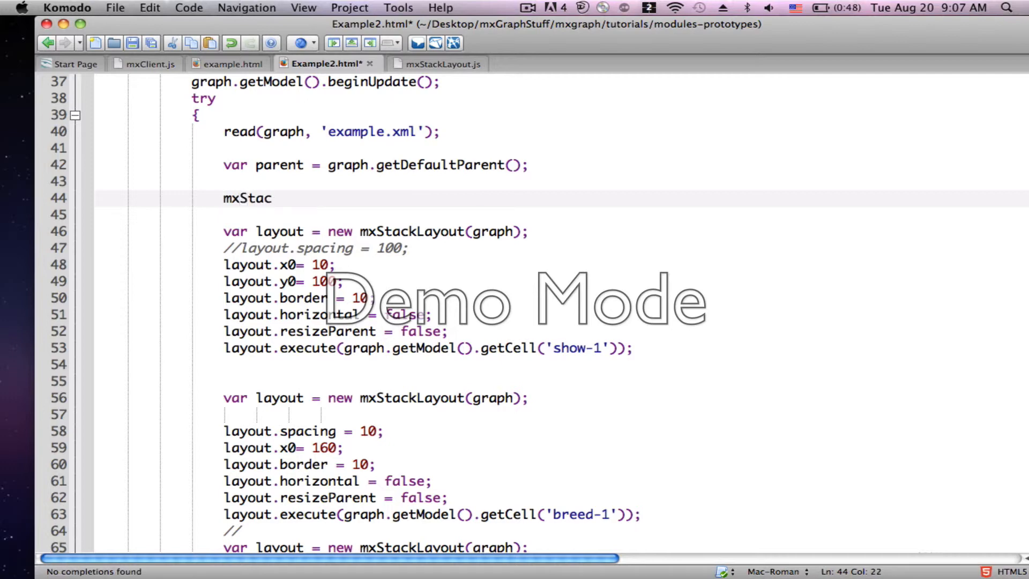
pyautogui.write('kLA')
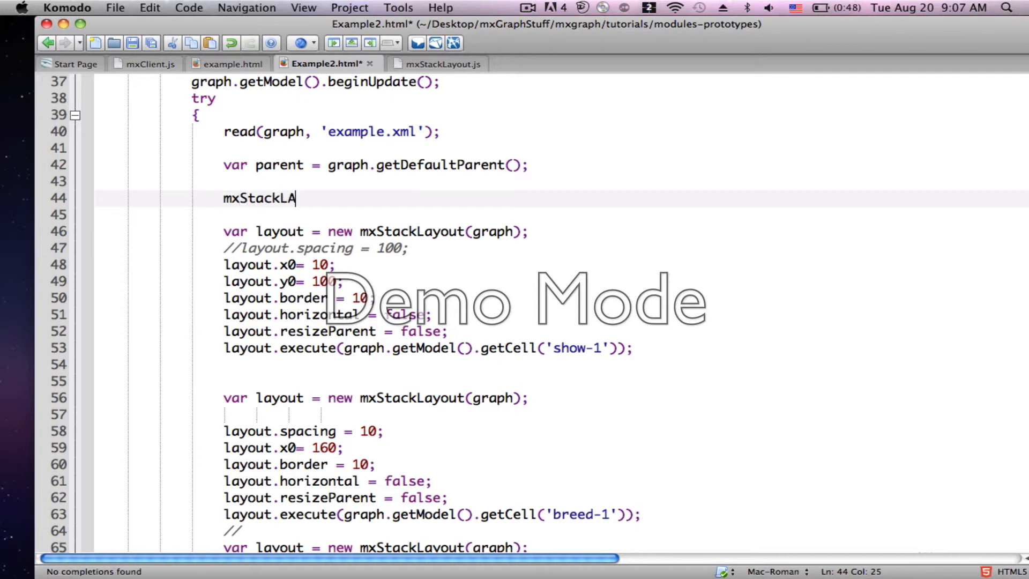
pyautogui.press('Backspace')
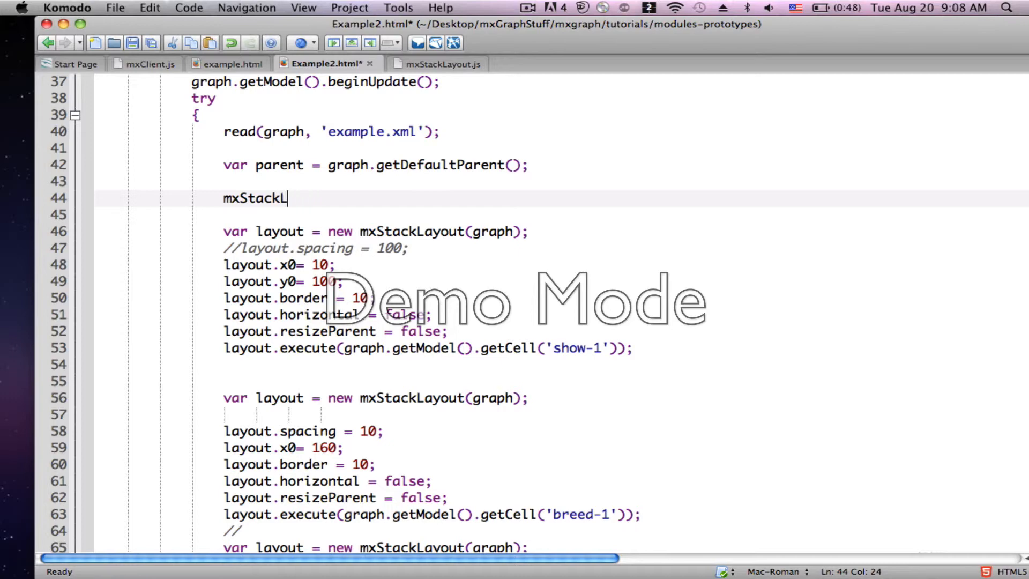
pyautogui.write('ayout')
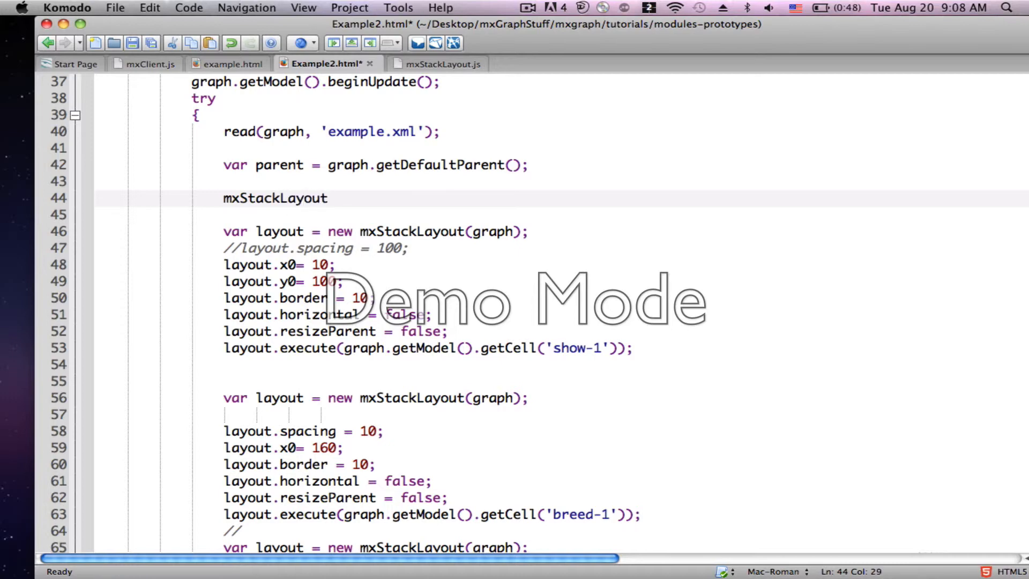
pyautogui.write('.')
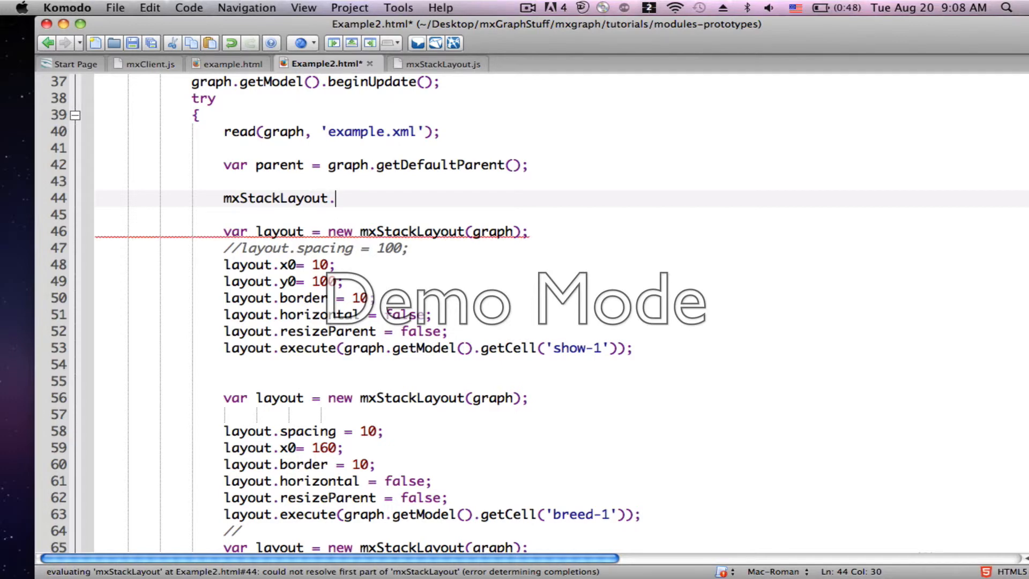
pyautogui.write('proto')
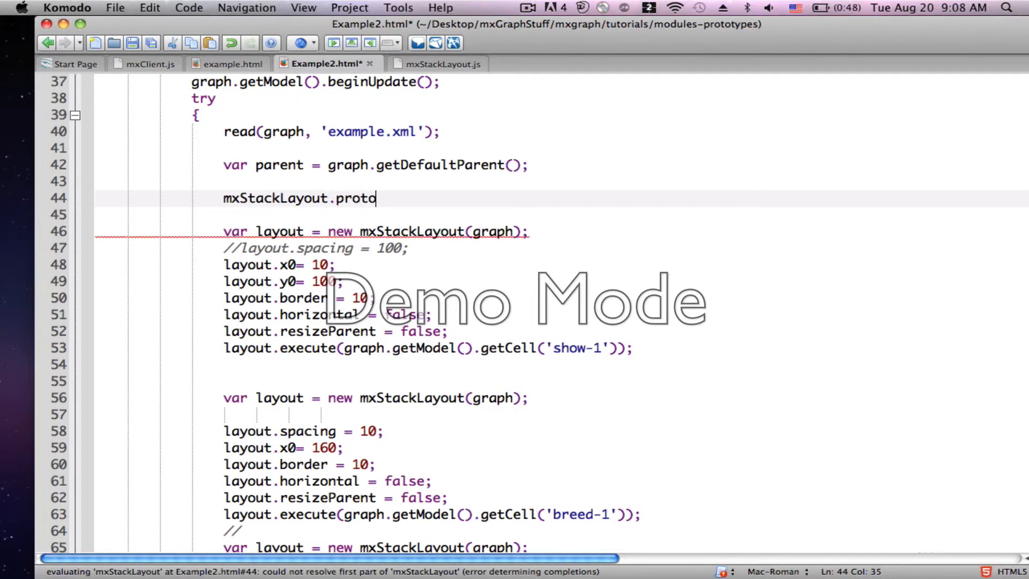
pyautogui.write('type')
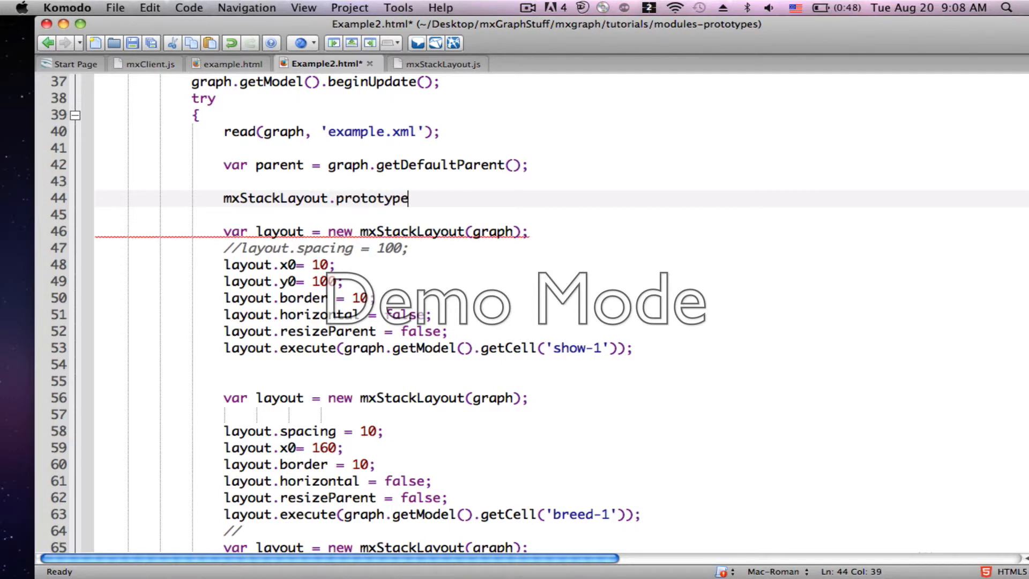
pyautogui.write('.s')
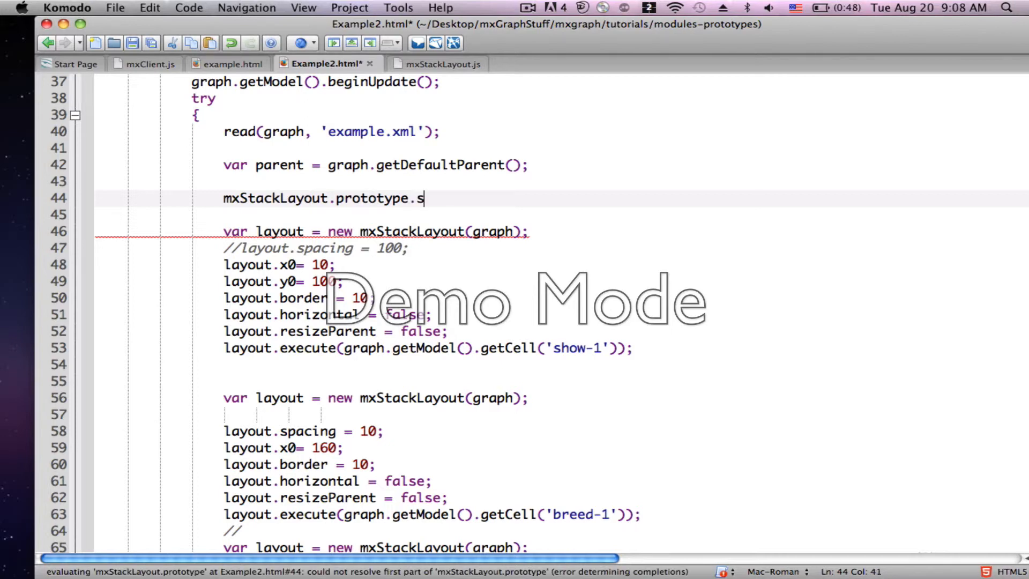
pyautogui.write('md')
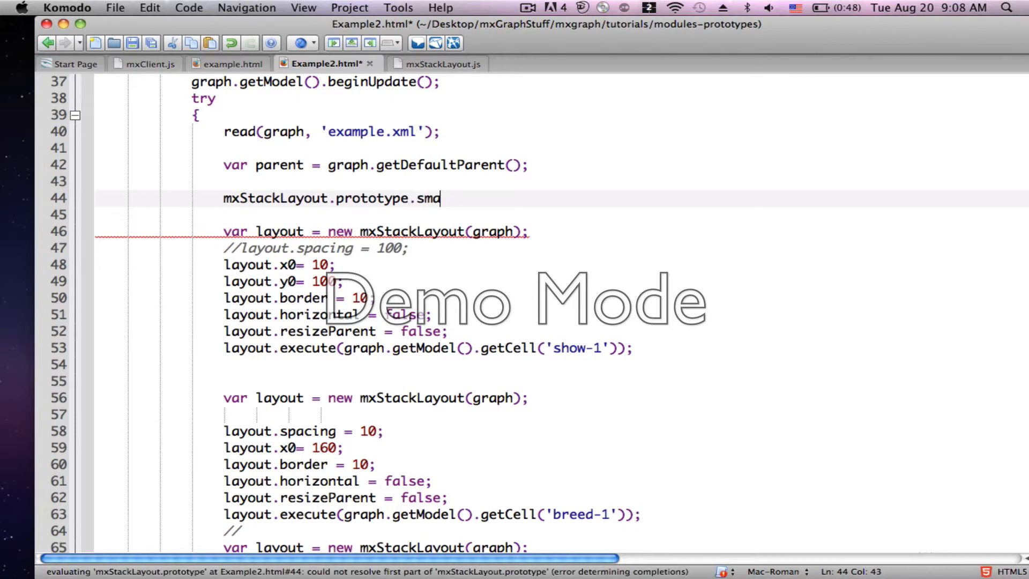
pyautogui.write('ile =')
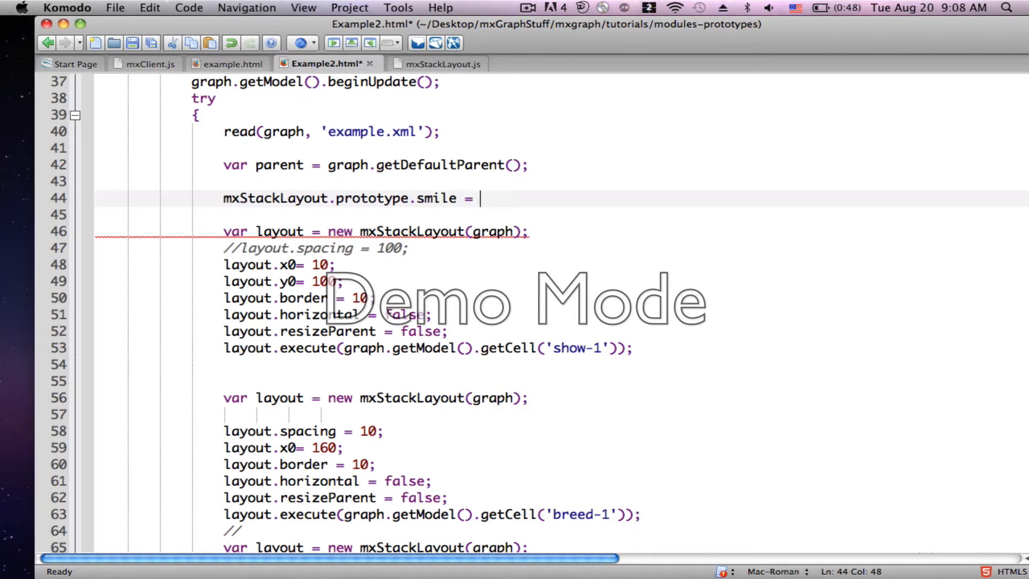
pyautogui.write('300;')
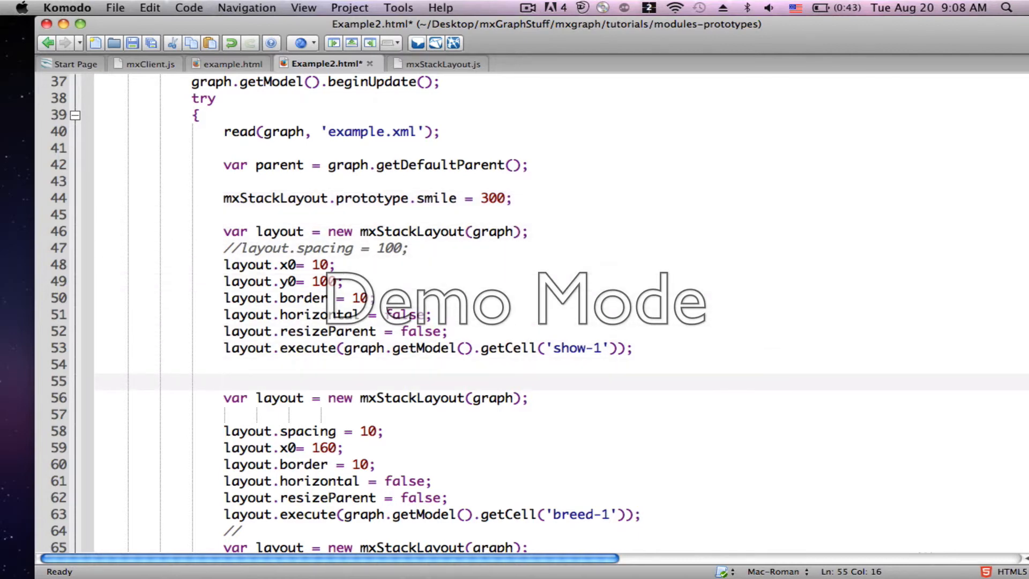
# Step: Write window.alert(layout.smile); after the first stack layout executes
pyautogui.write('window')
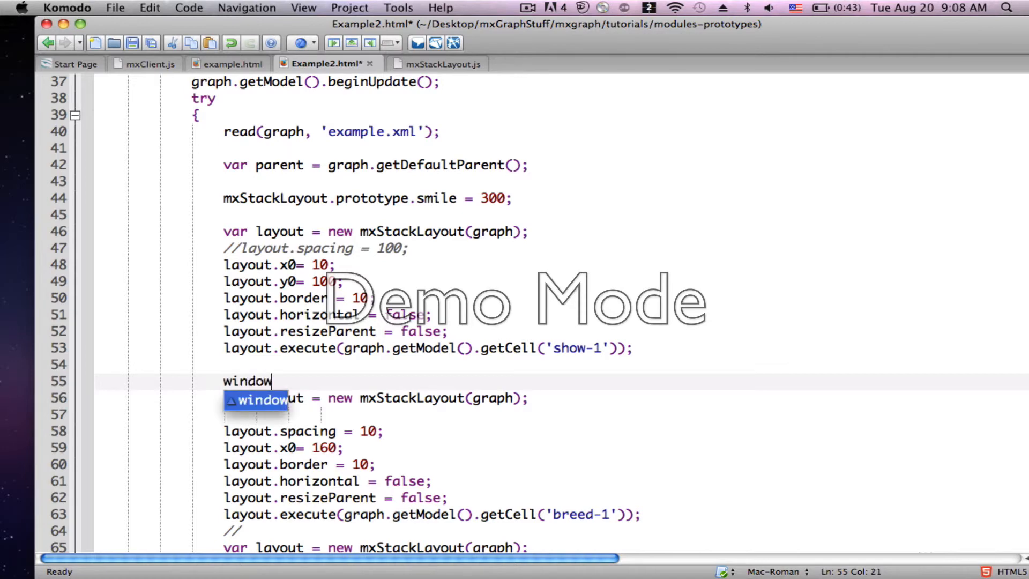
pyautogui.write('.d')
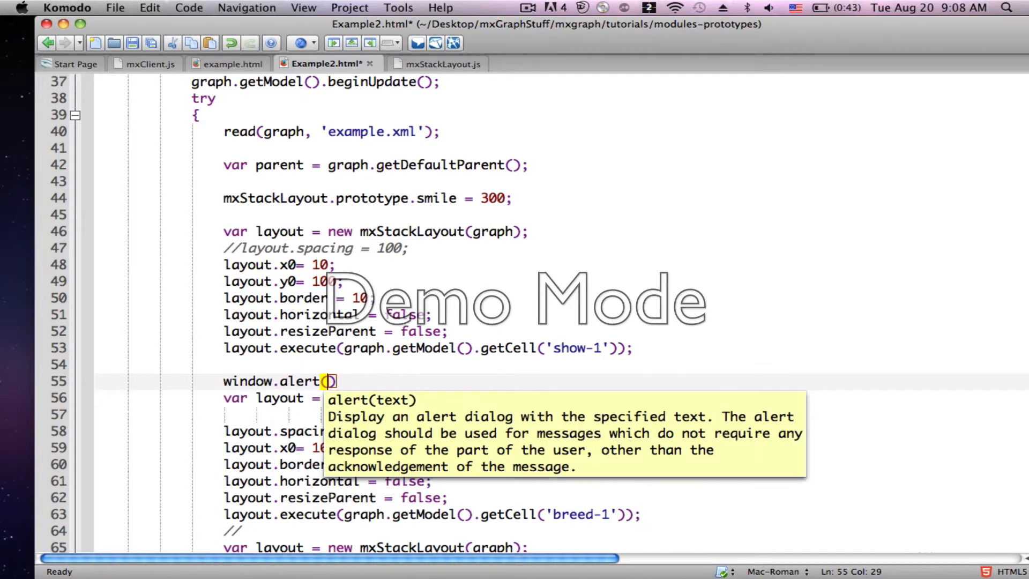
pyautogui.write('layout')
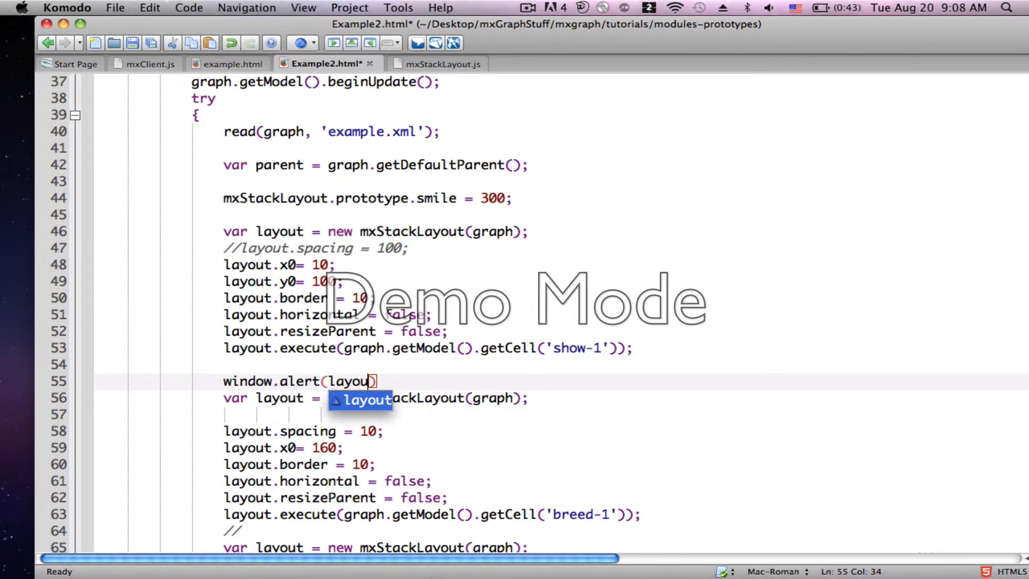
pyautogui.write('.smil')
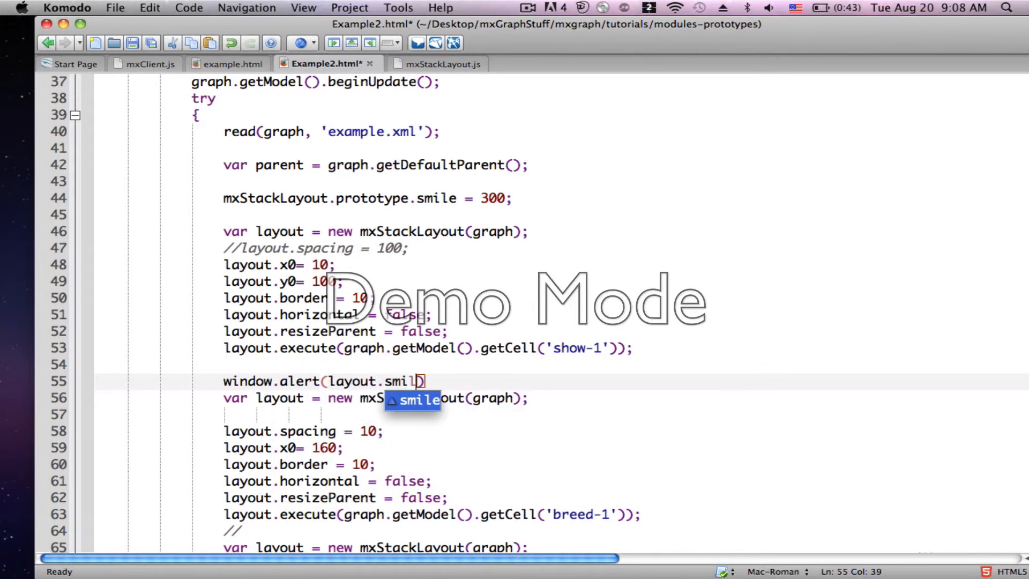
pyautogui.write('e')
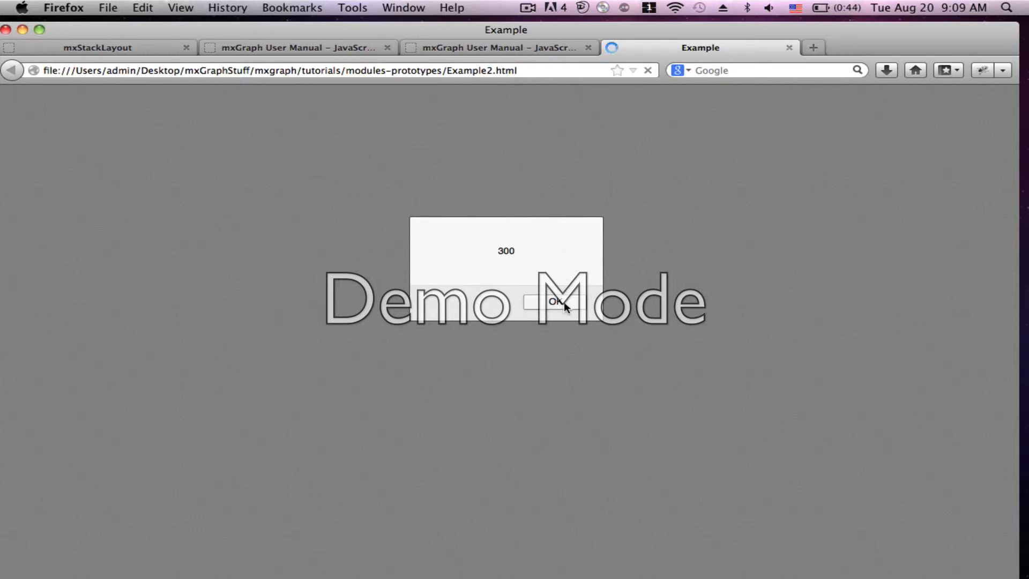
# Step: Dismiss the alert showing 300 to reveal the Example2 dog show page
pyautogui.click(554, 302)
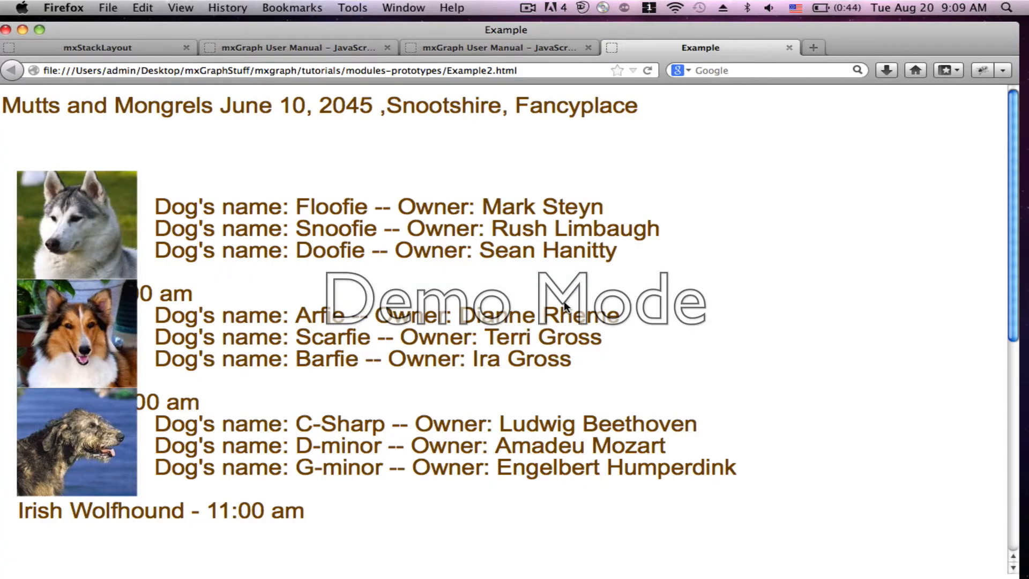